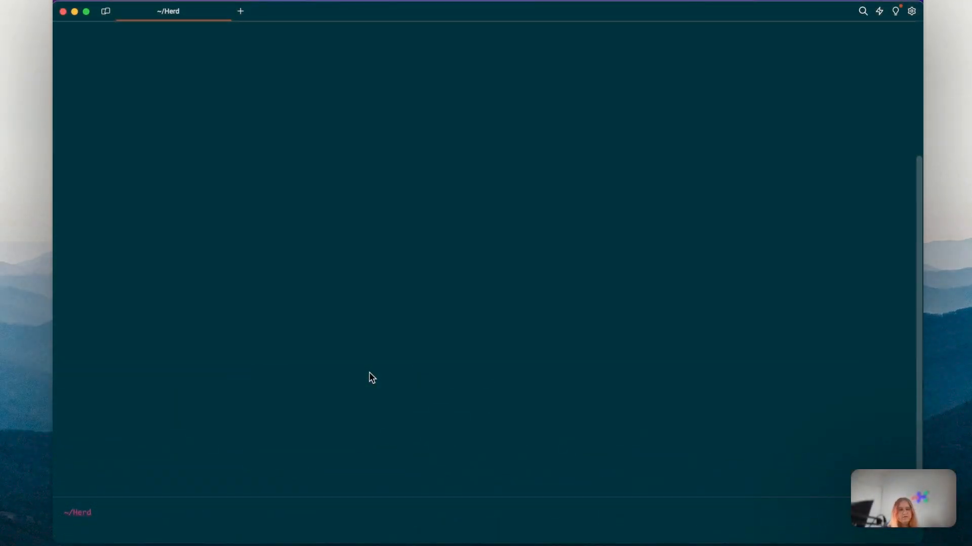
- Run 'laravel new filament-starter-tutorial' in the ~/Herd Warp terminal to launch the Laravel installer
text(laravel new search)
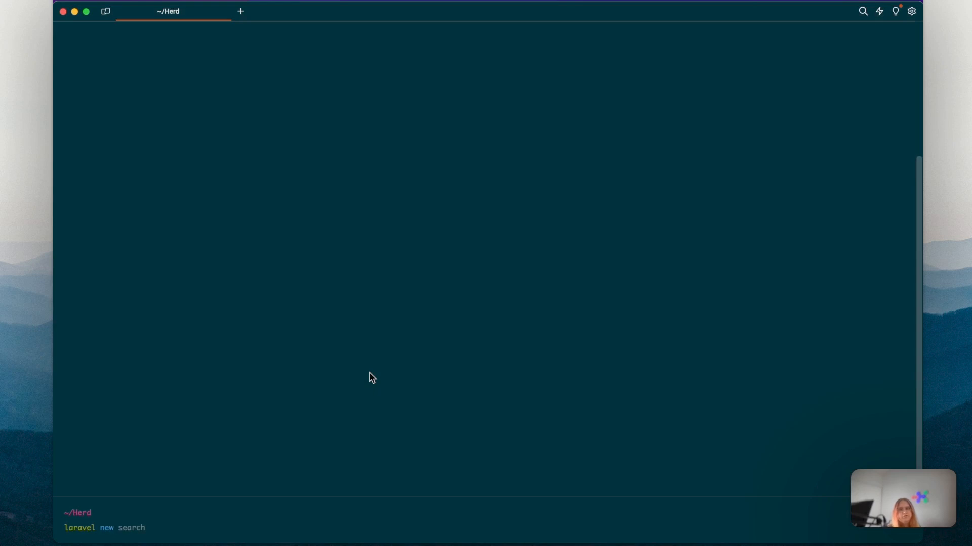
text(filament-cms/)
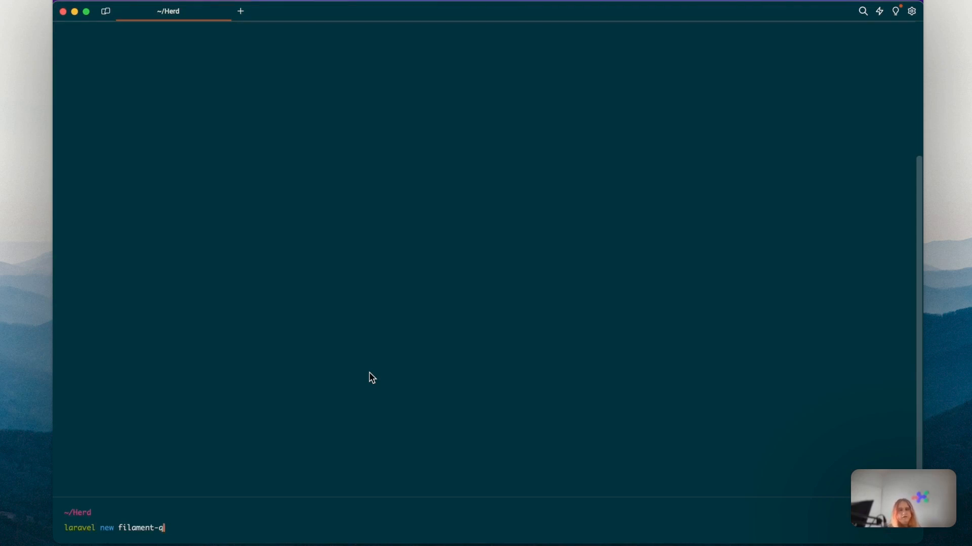
text(starter-tutorial)
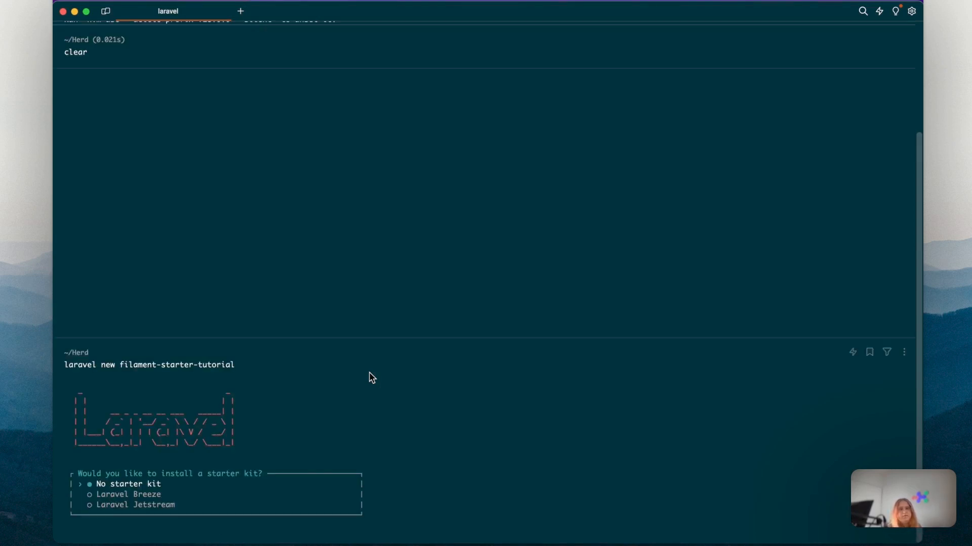
- Choose Jetstream with Livewire, skip optional features, and select PostgreSQL as the database
key(down)
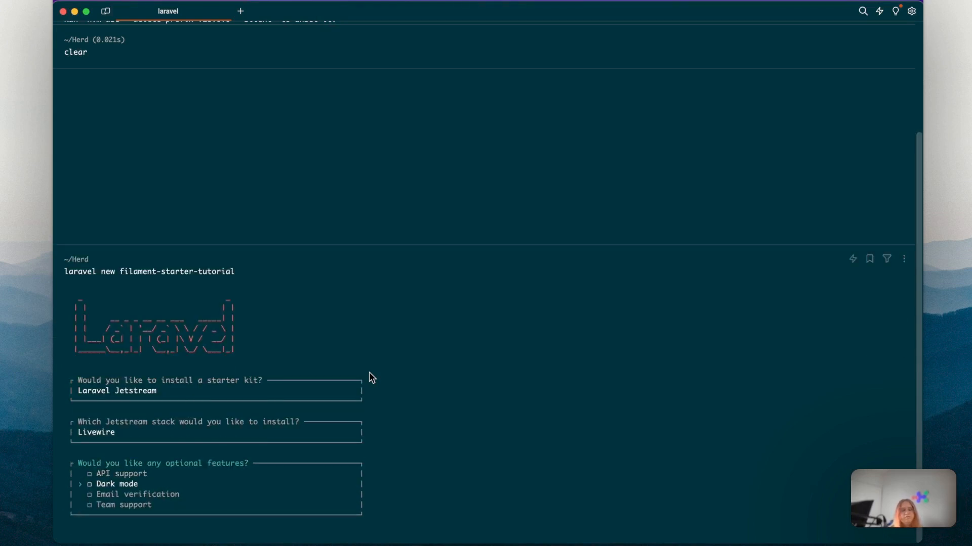
key(space)
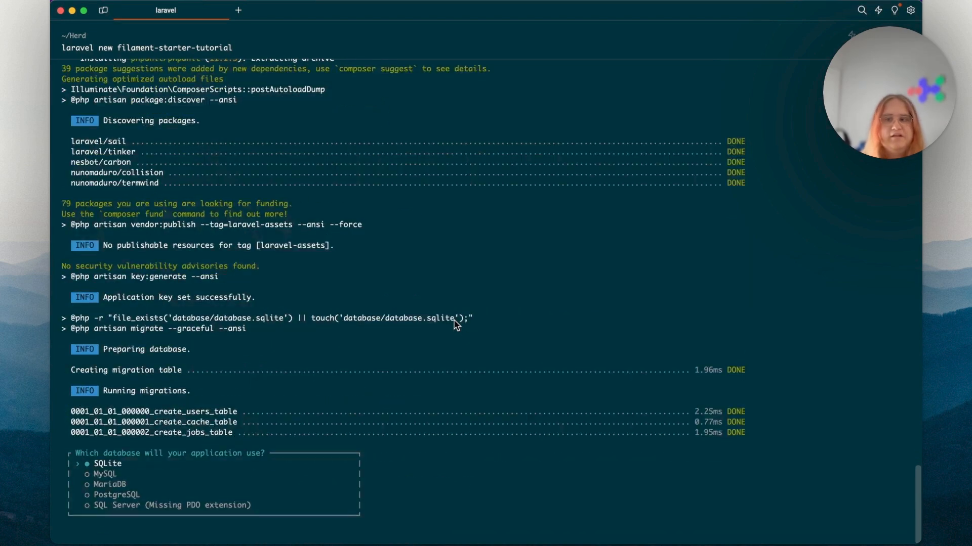
key(down)
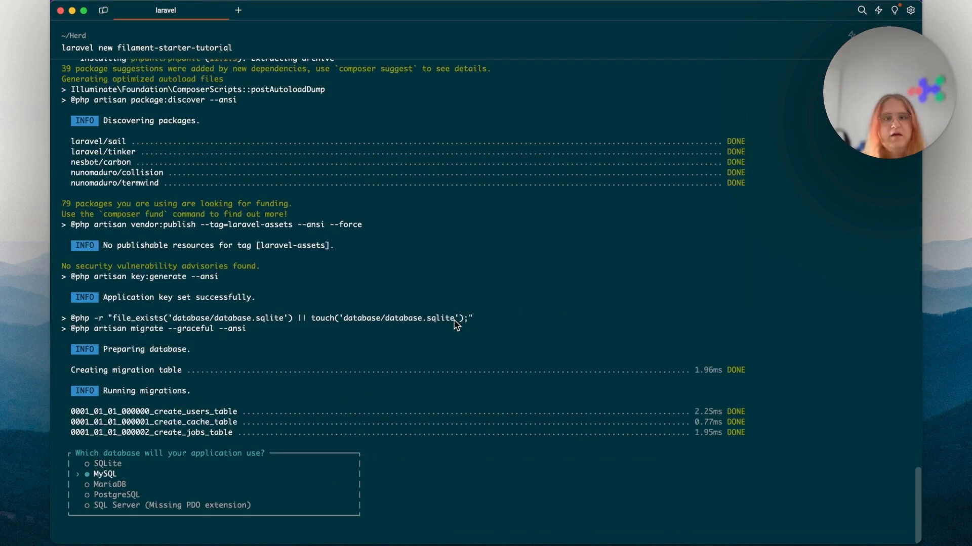
key(down)
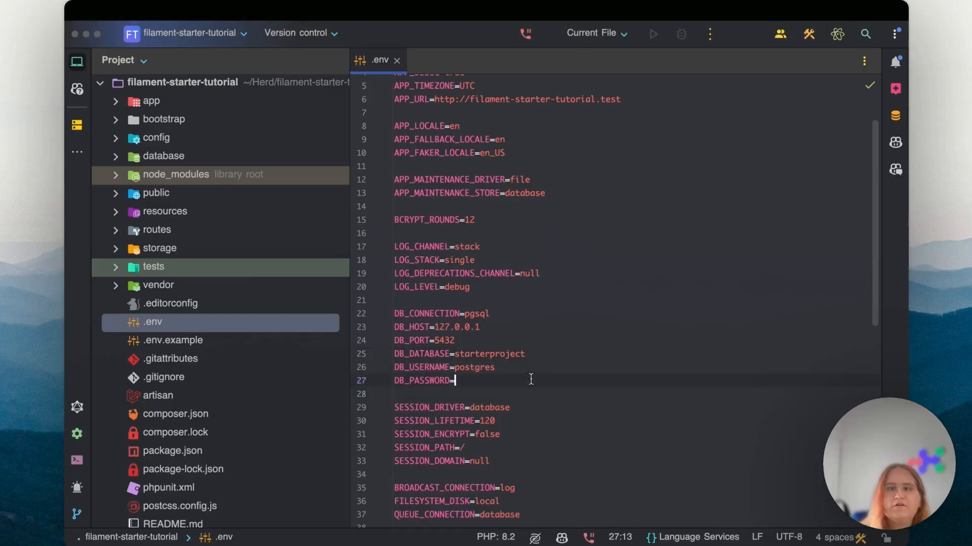
- Review the PostgreSQL DB_ settings in .env and run php artisan migrate in the terminal
drag(394, 314, 453, 381)
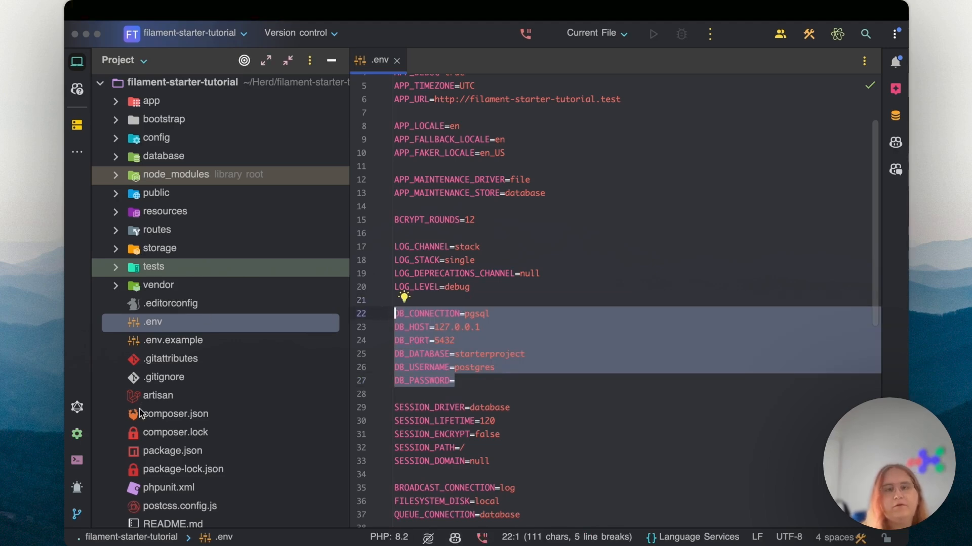
click(77, 460)
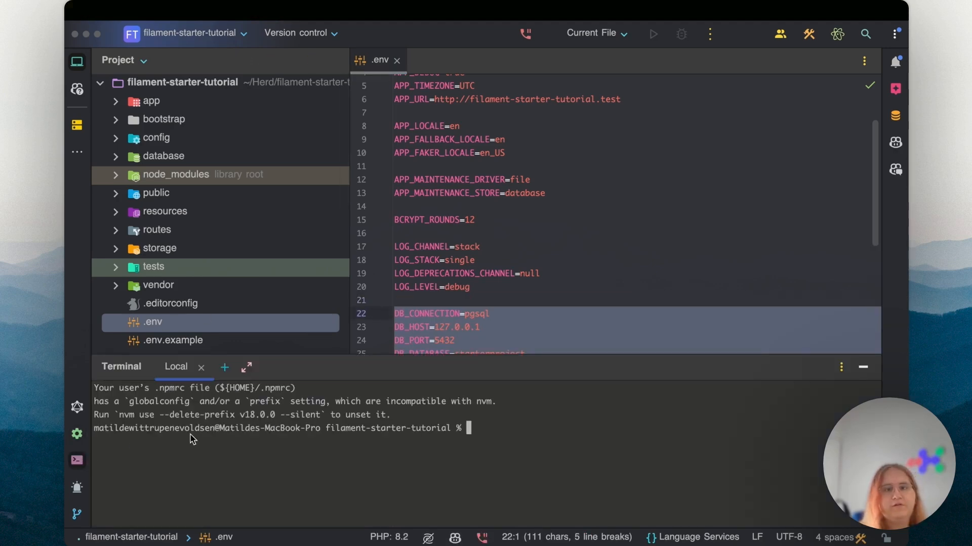
text(php artisan migr)
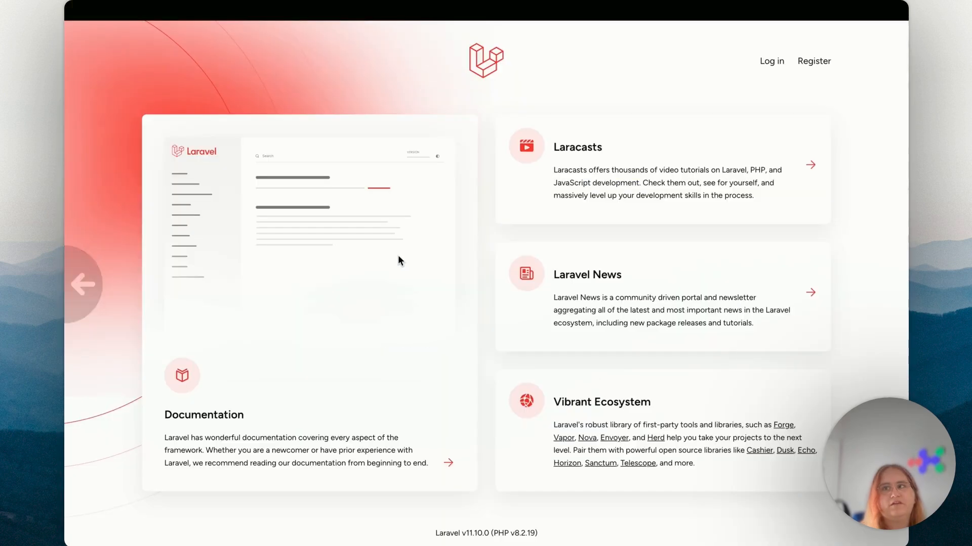
mouse_move(271, 120)
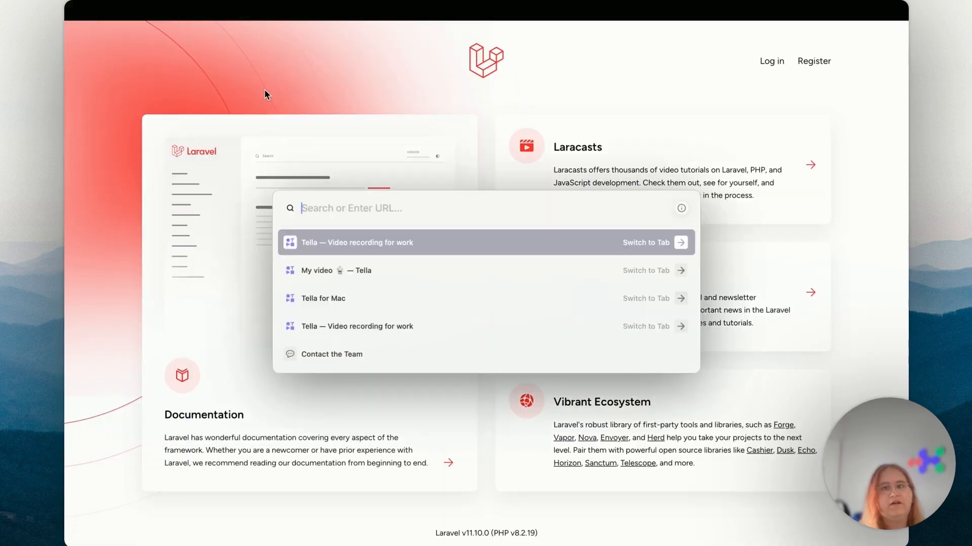
- On filamentphp.com, open Documentation and its Get Started installation guide
text(filament-starter-tutorial.test)
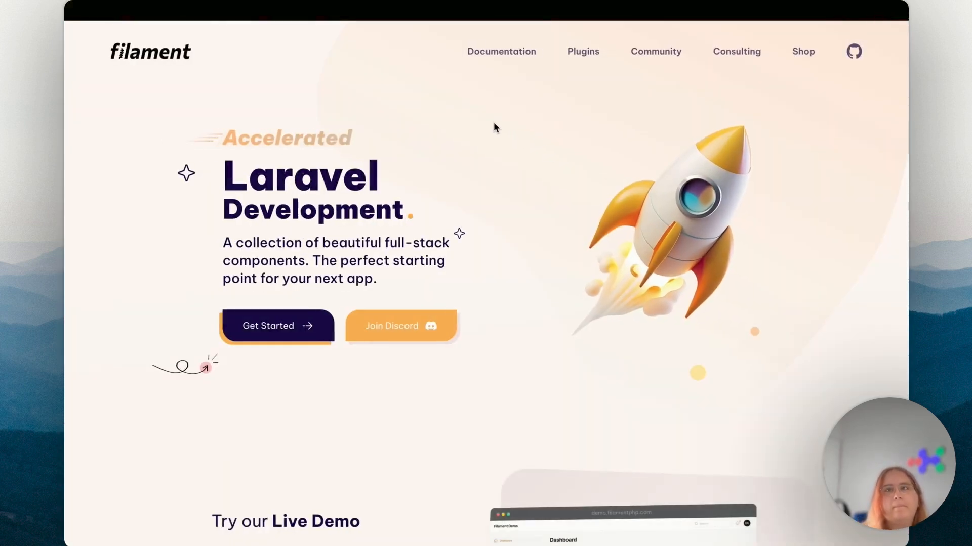
click(501, 51)
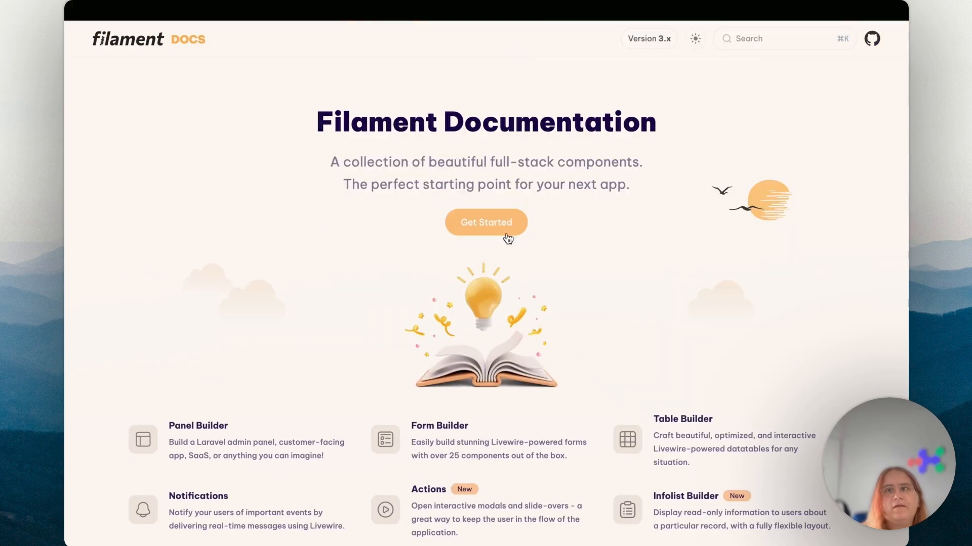
click(485, 221)
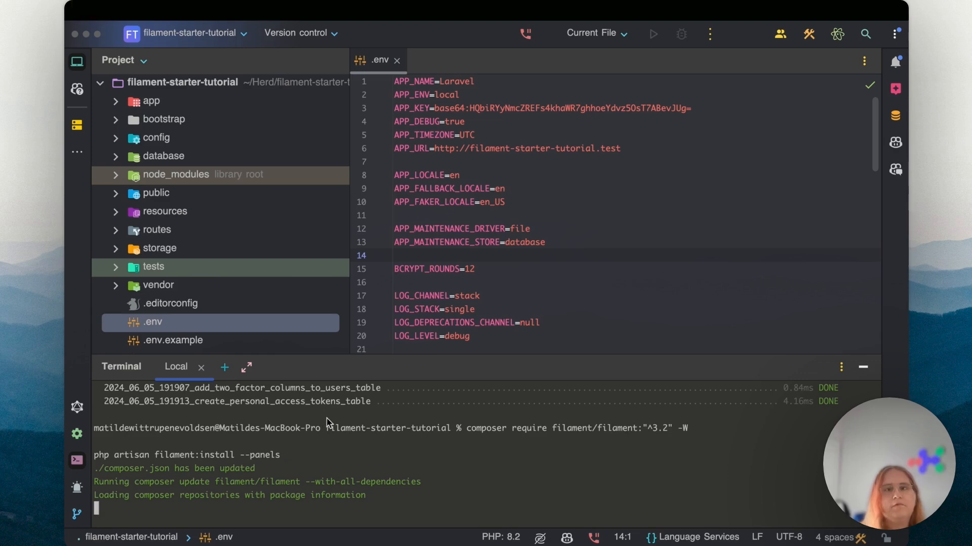
mouse_move(633, 415)
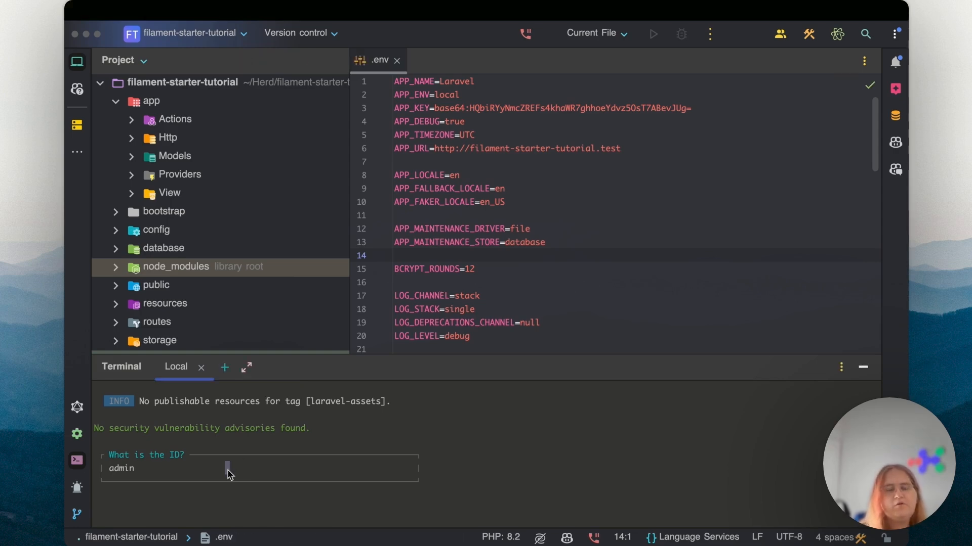
mouse_move(217, 470)
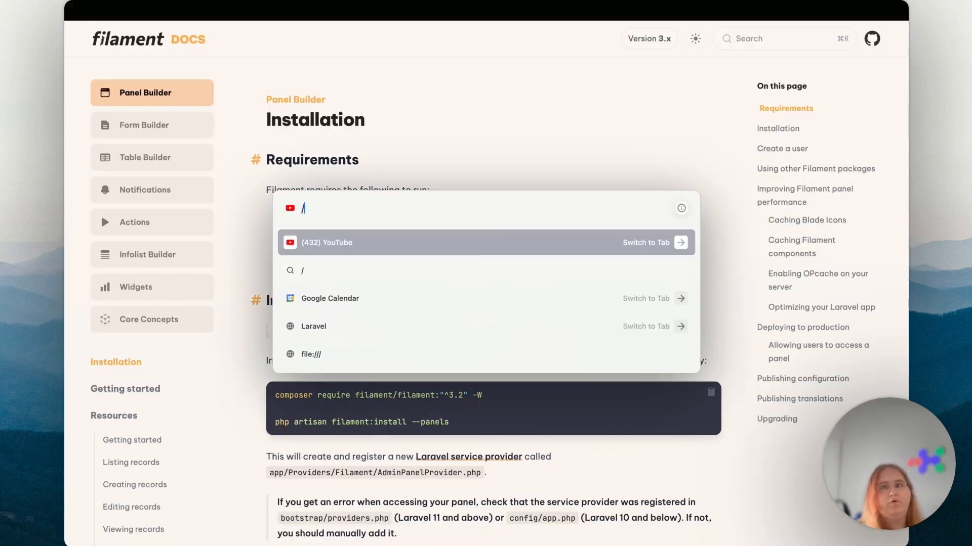
- Enter admin as the panel ID in the Filament panels installer
text(admin)
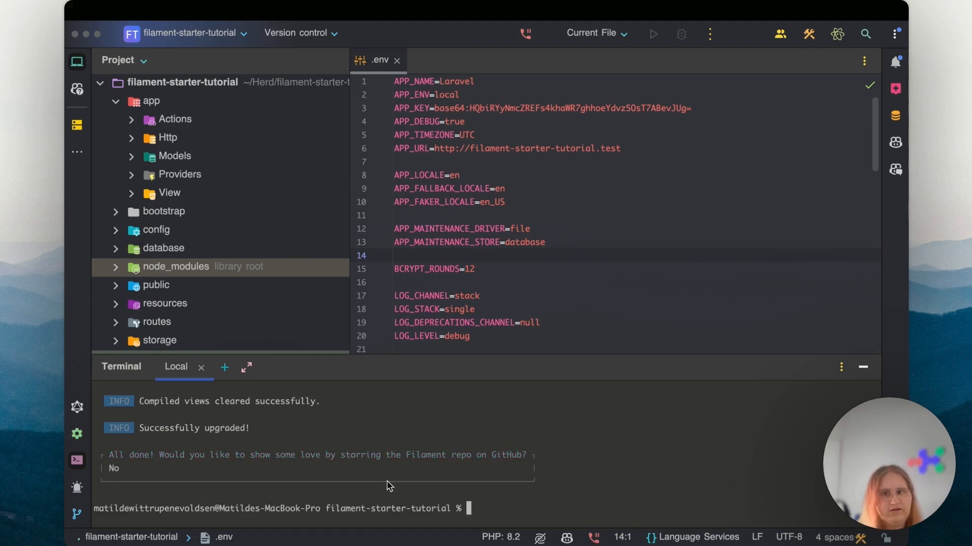
- Expand the app folders in the Project tree and open Providers/Filament/AdminPanelProvider.php
click(174, 156)
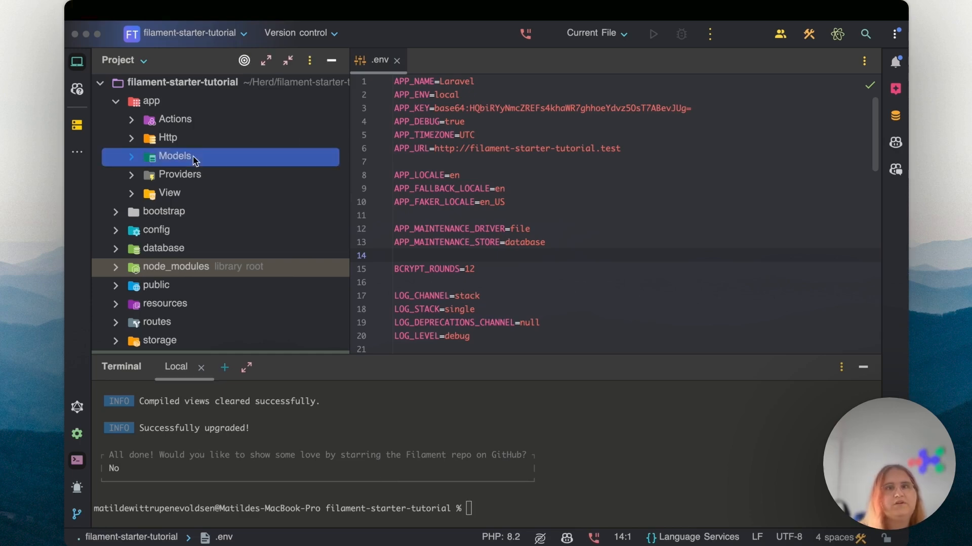
click(175, 119)
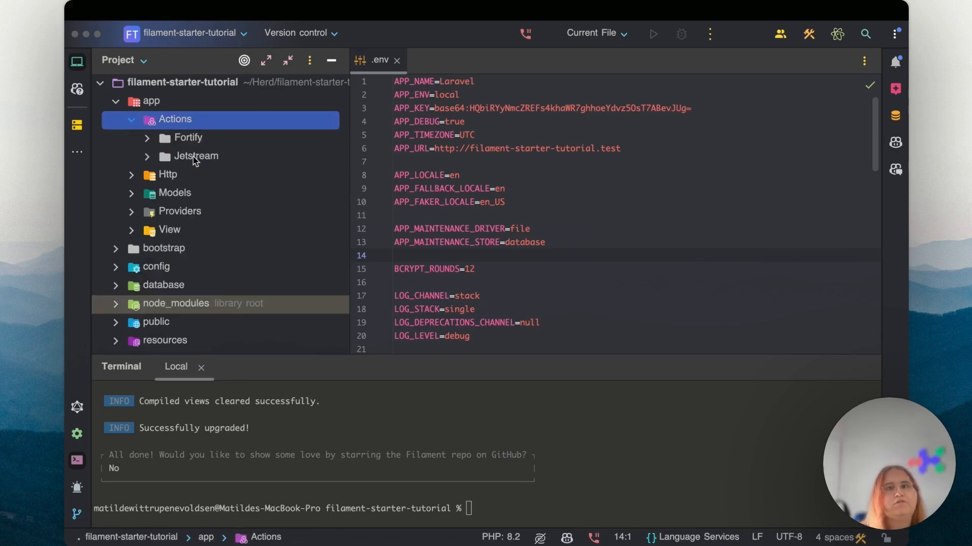
click(131, 119)
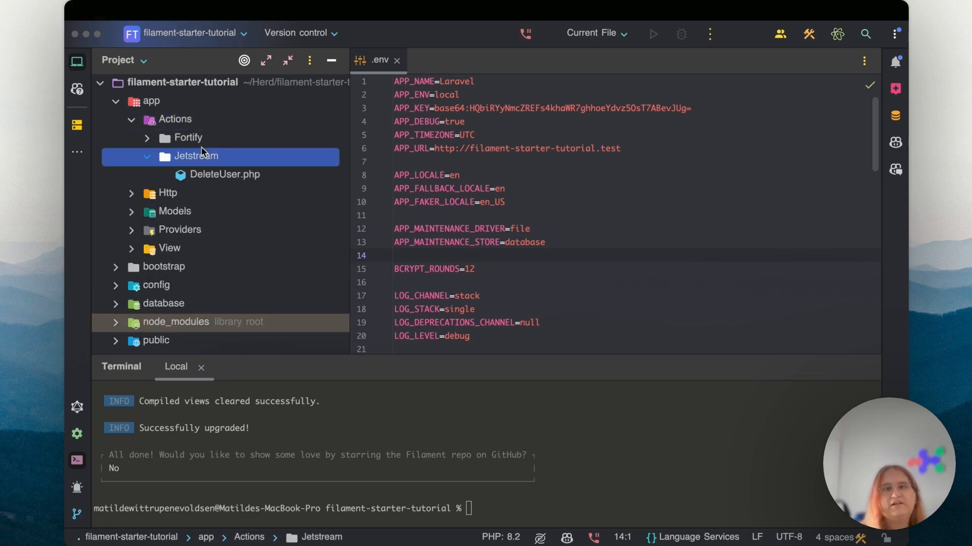
click(185, 137)
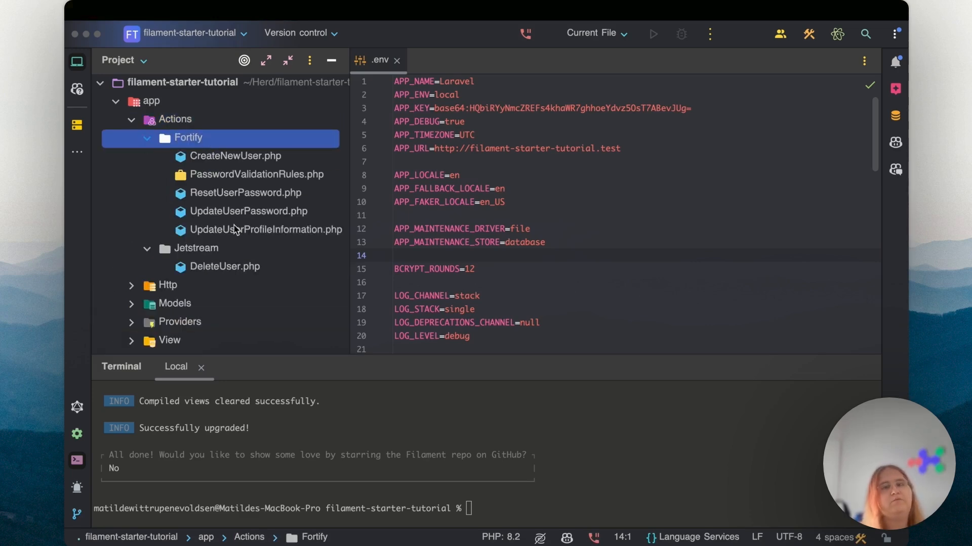
click(174, 227)
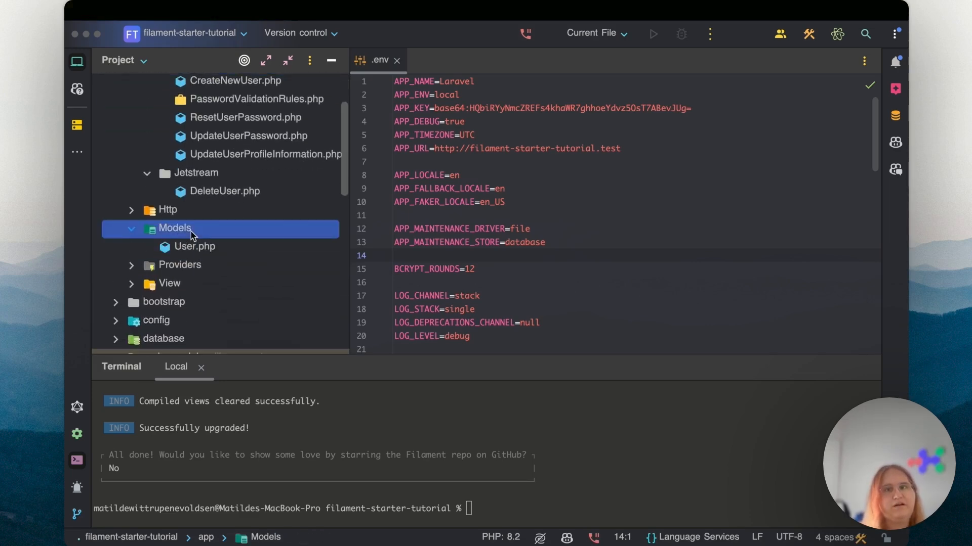
click(179, 252)
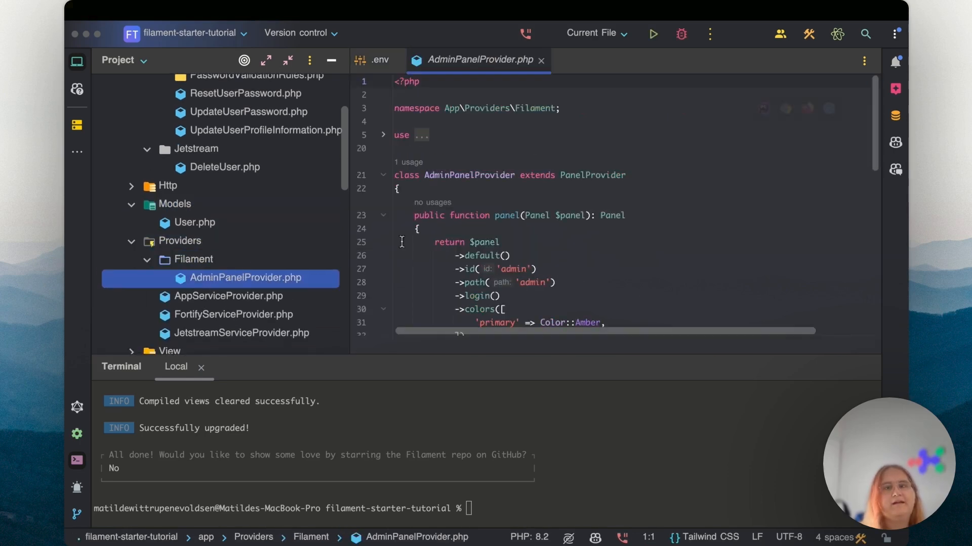
scroll(down, 3)
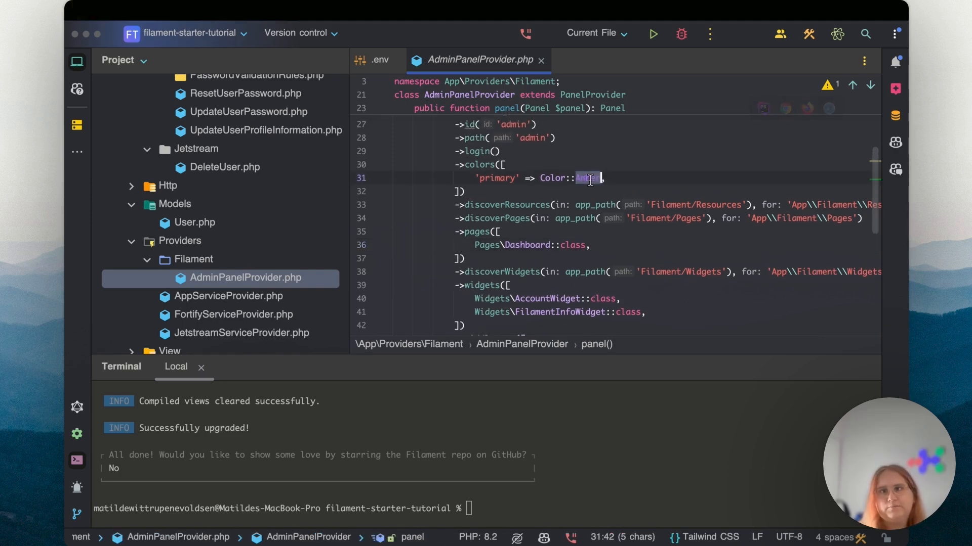
- Set the panel's primary colour to Green, then run make:filament-user and fill its prompts
text(Gre)
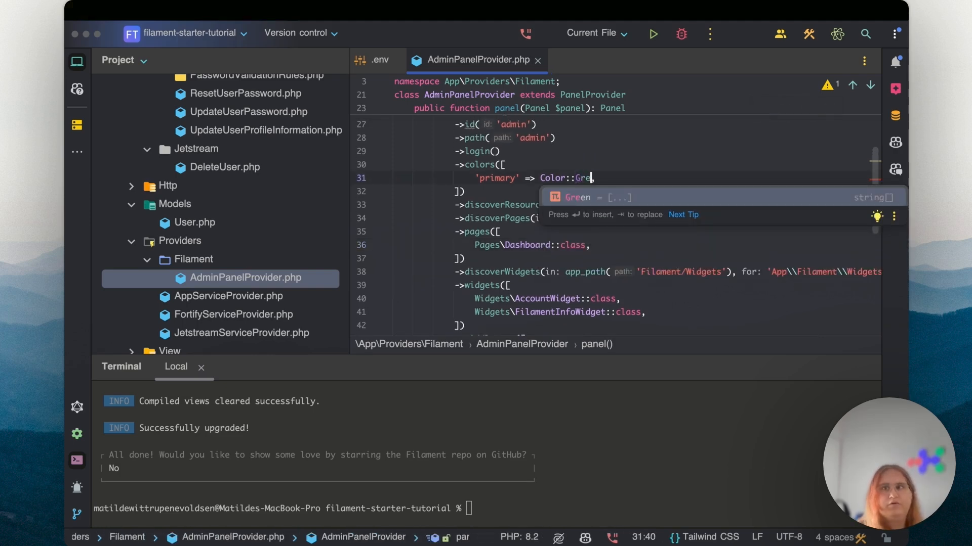
key(enter)
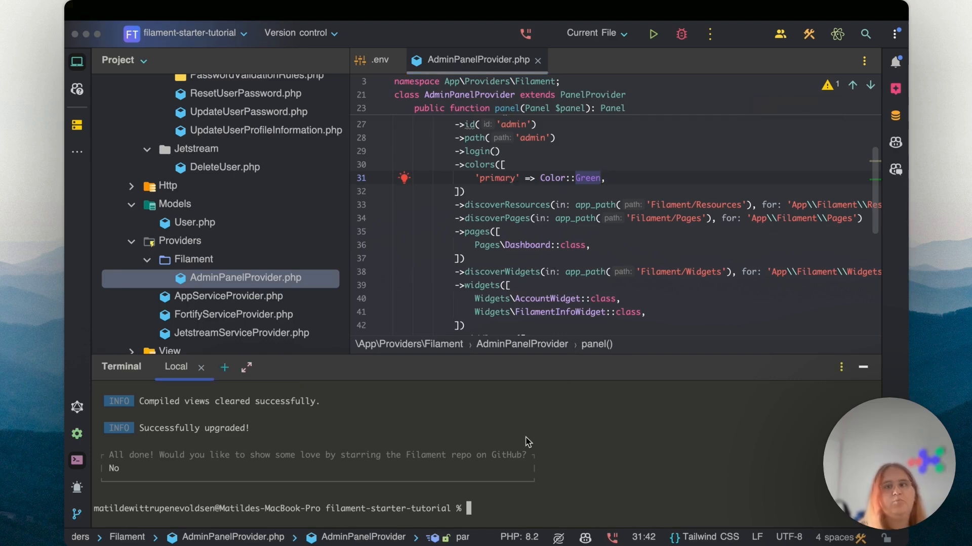
text(php)
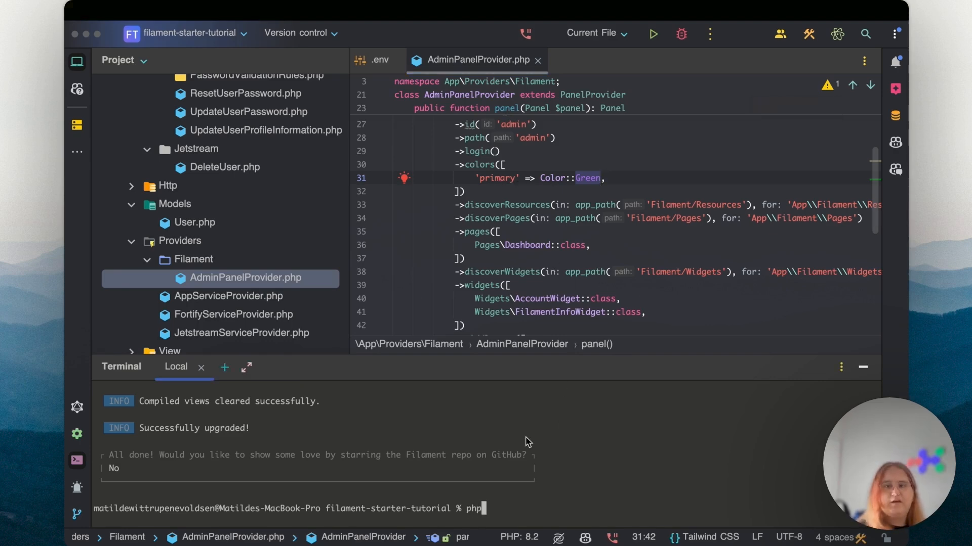
text(artisan filman)
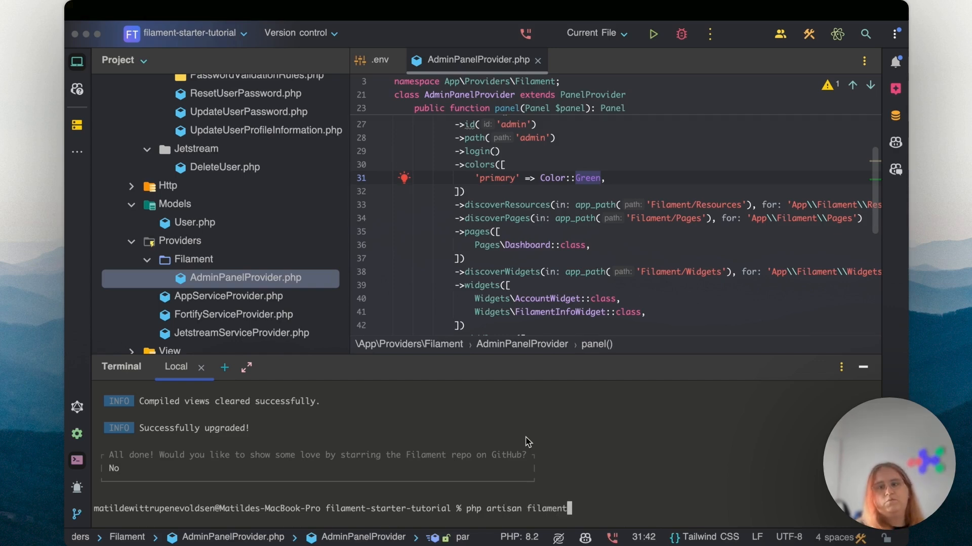
text(:super-use)
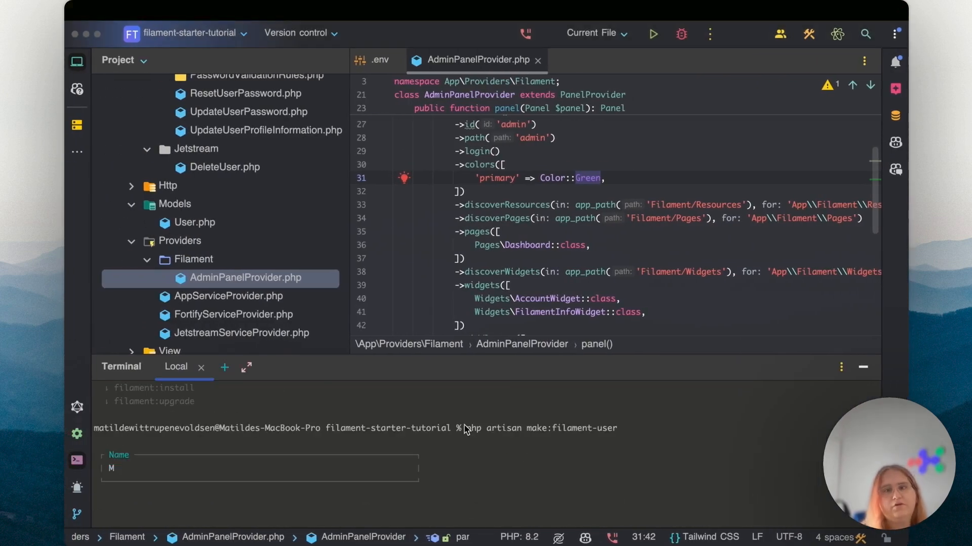
text(atildre)
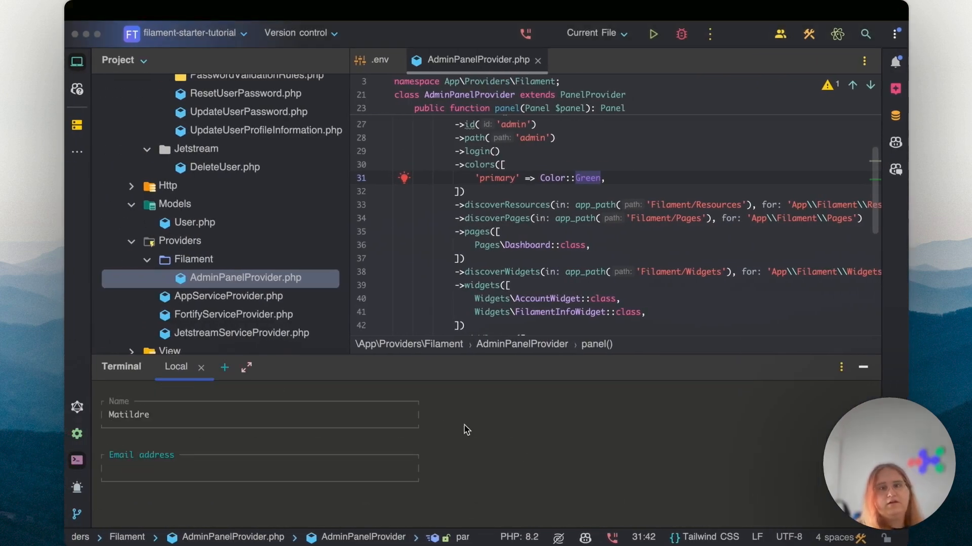
text(matildeen)
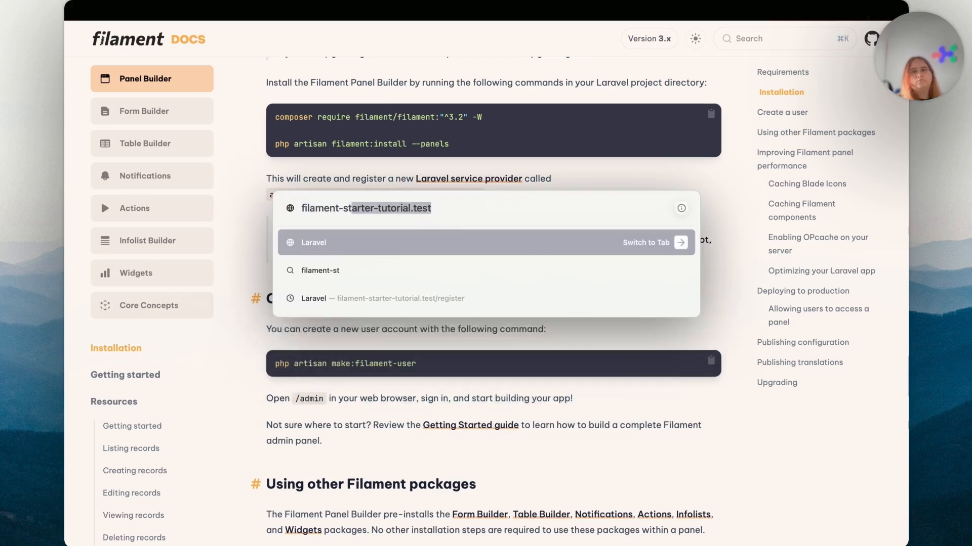
- Open /admin, switch the primary colour to Cyan, and sign in, saving the password
text(/admi)
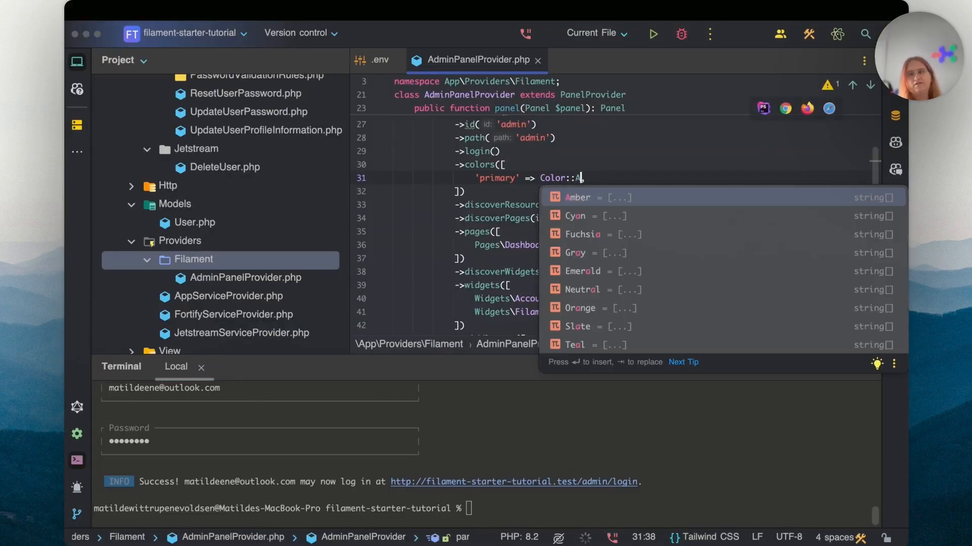
click(575, 215)
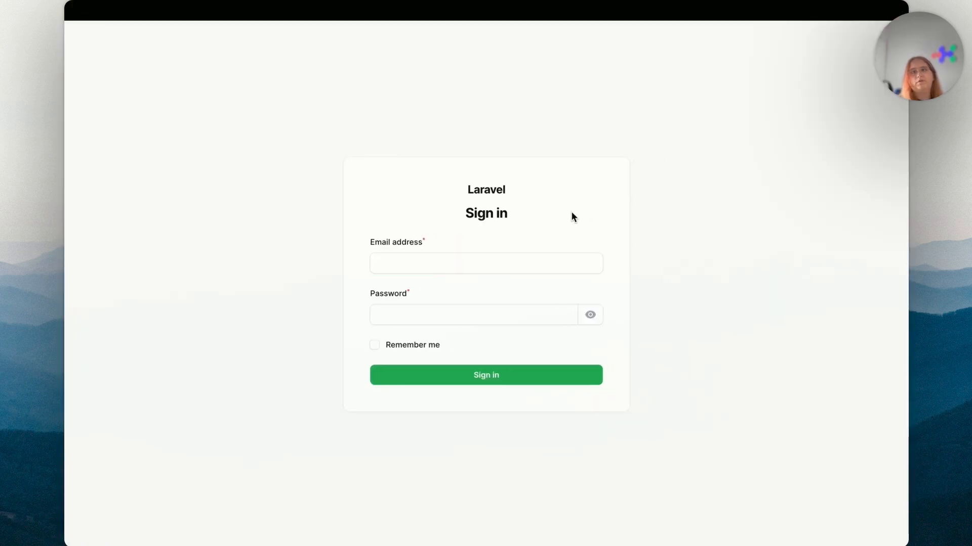
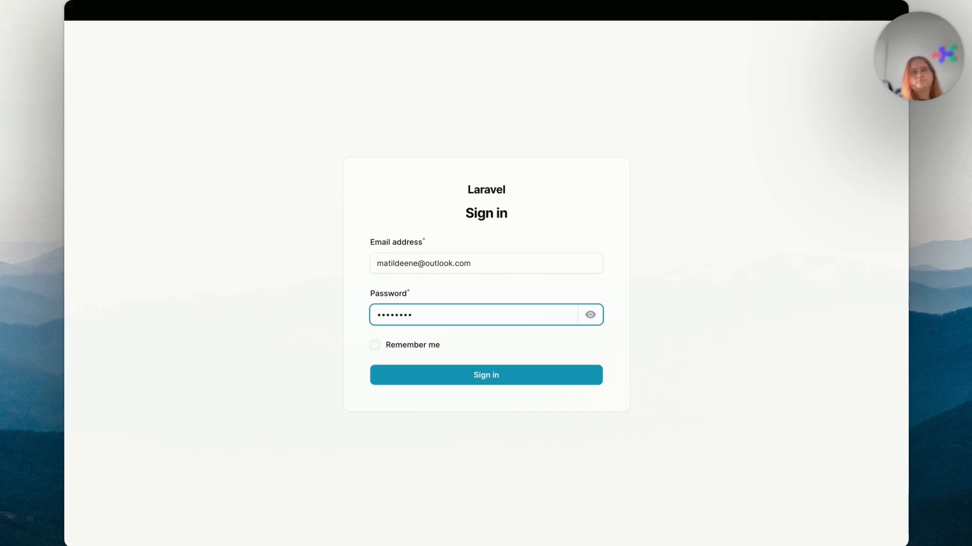
click(486, 375)
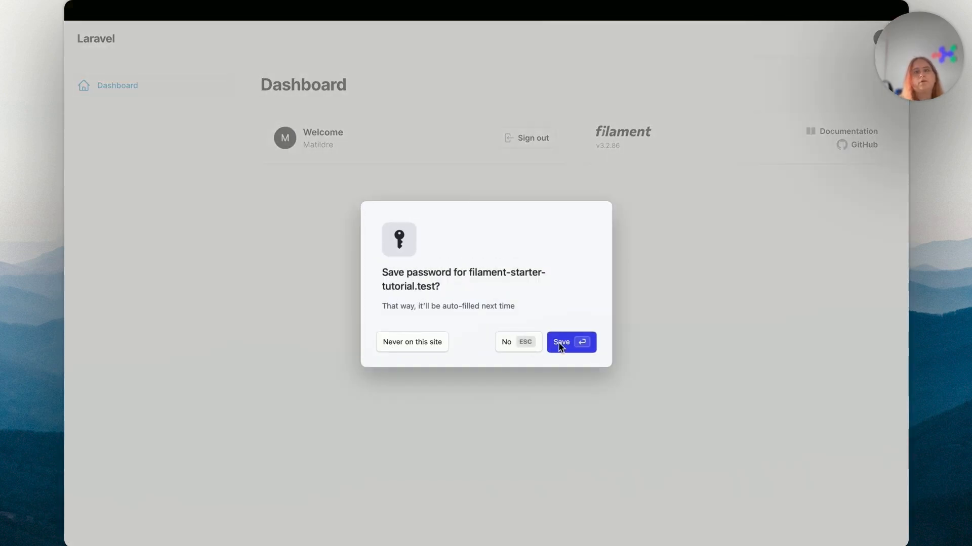
click(561, 342)
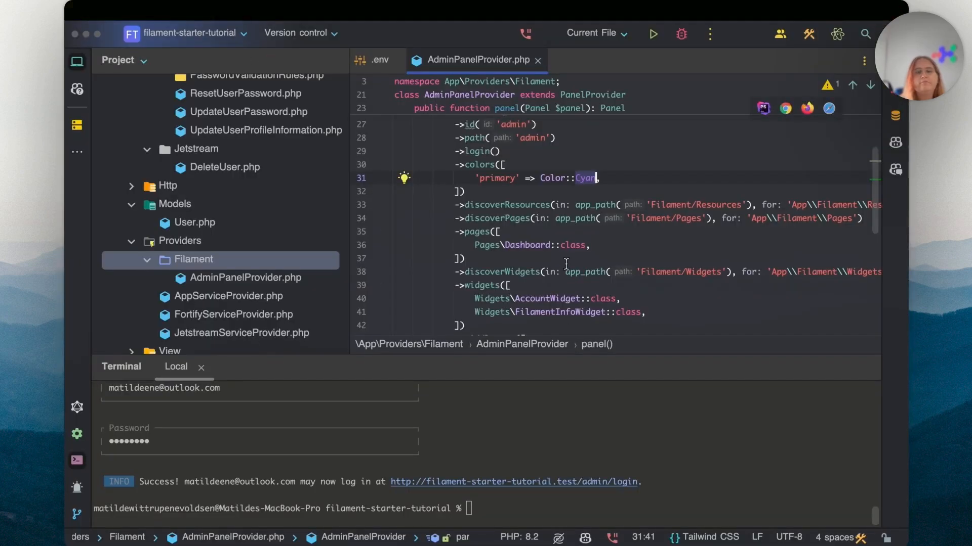
- Run the Filament resource generator in the terminal and enter UserResource as the model name
scroll(down, 3)
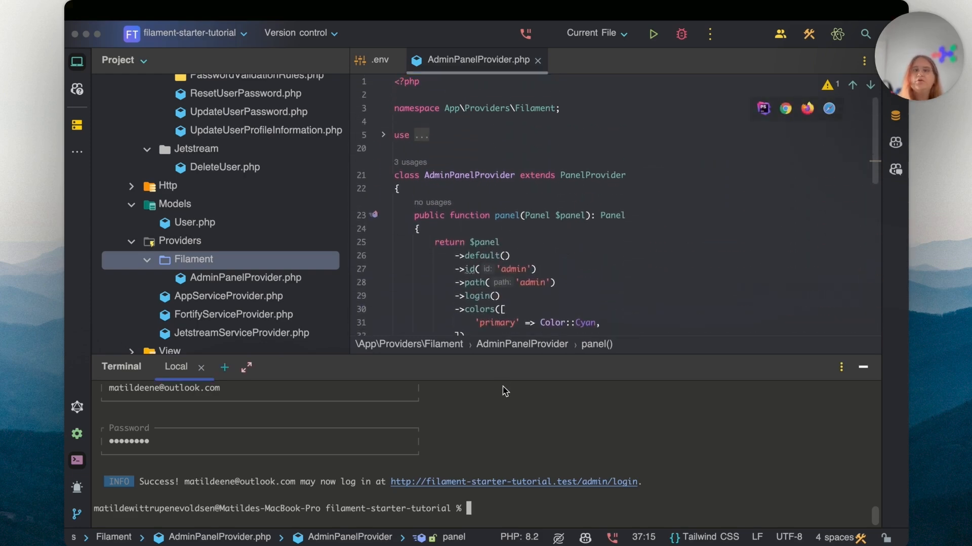
text(p)
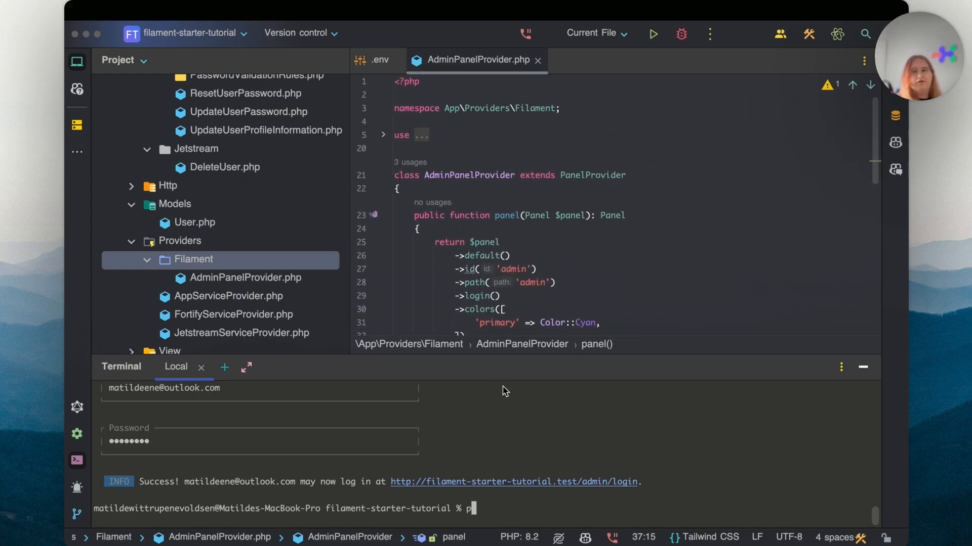
text(hp artisan filament:resource)
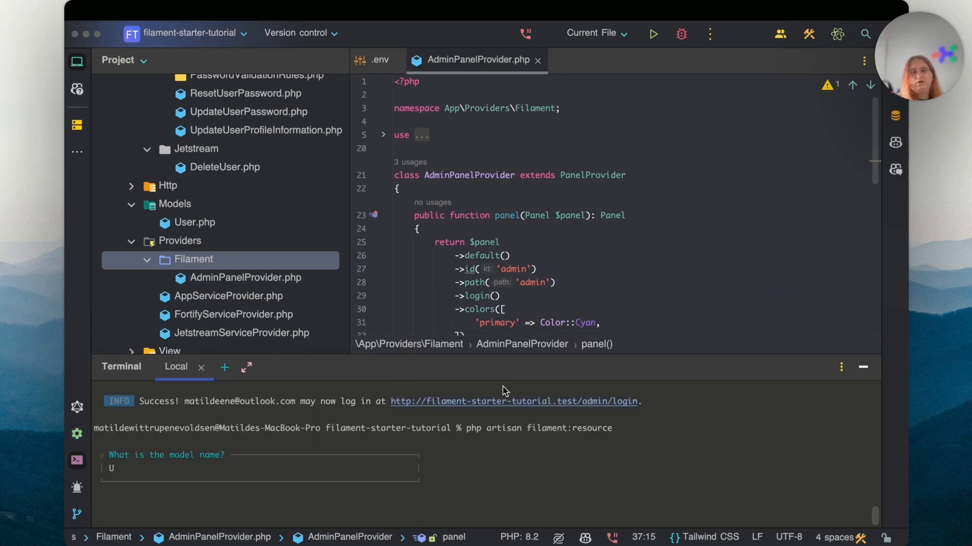
text(serResourc)
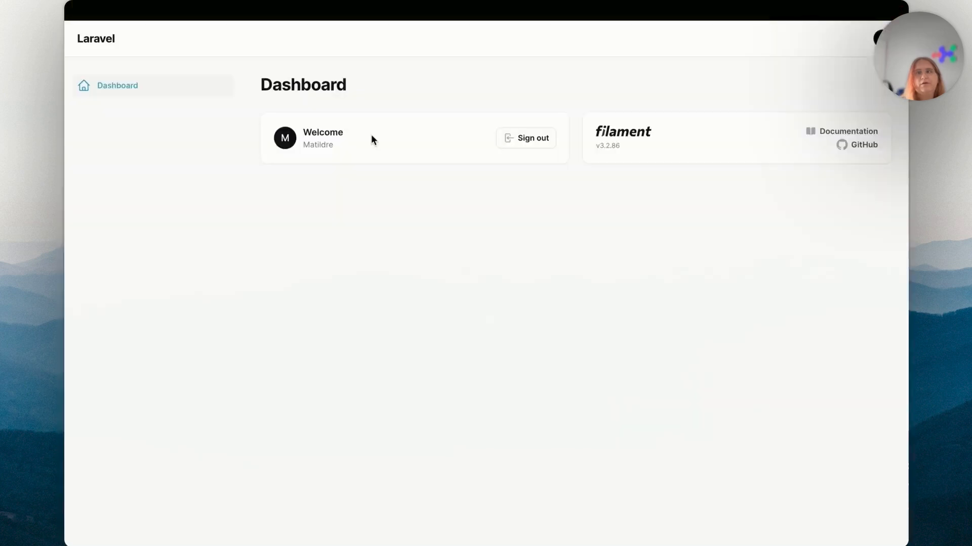
- Open Users from the admin panel sidebar
click(107, 110)
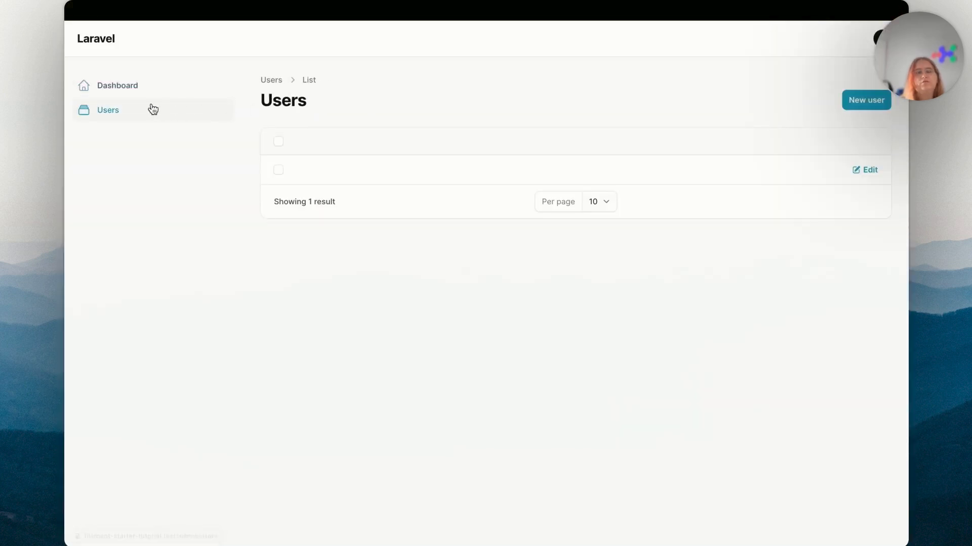
mouse_move(171, 110)
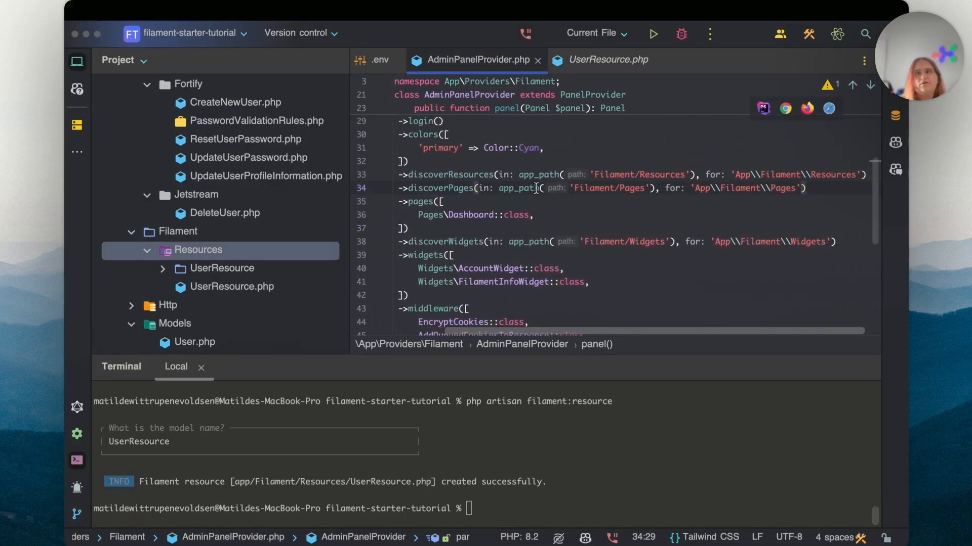
- Add ->spa() after ->login() in AdminPanelProvider.php to enable SPA mode
double_click(609, 187)
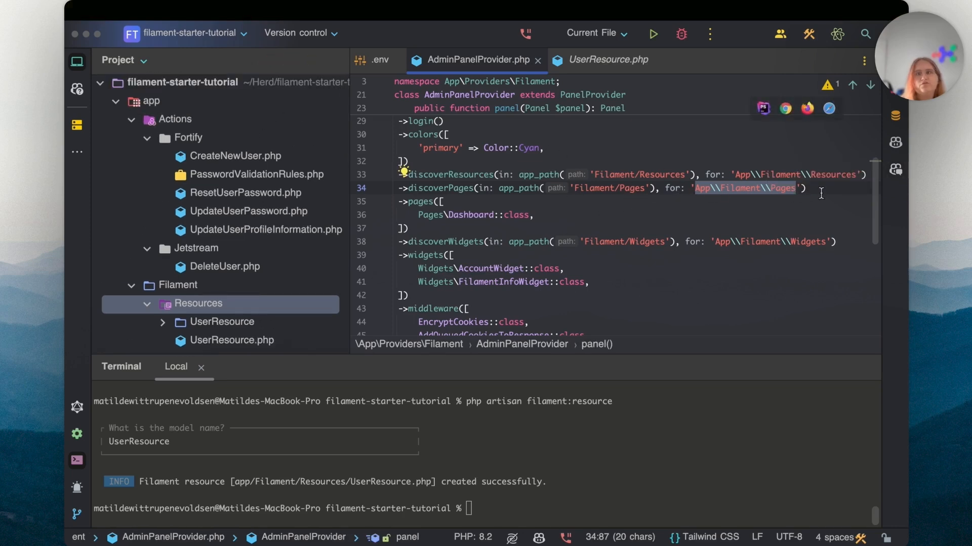
scroll(right, 3)
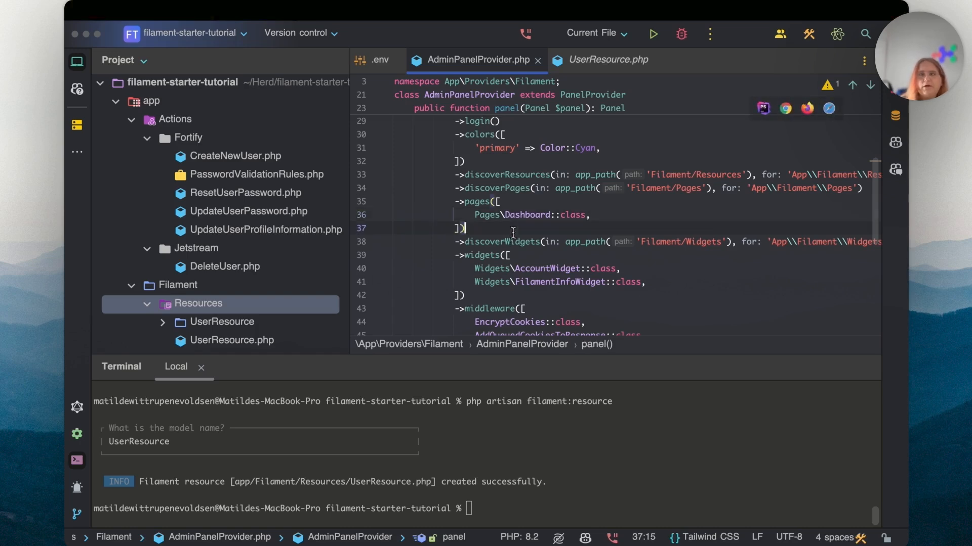
double_click(530, 215)
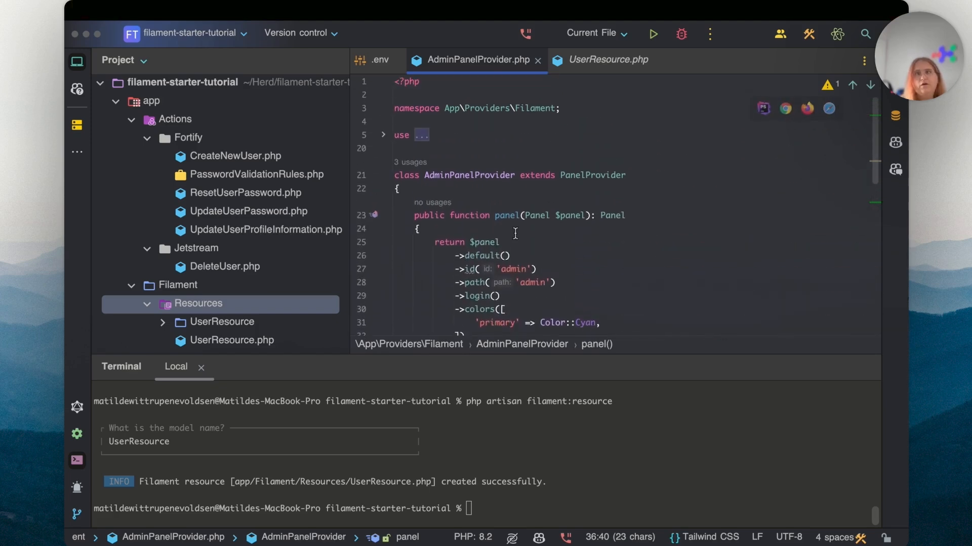
click(500, 253)
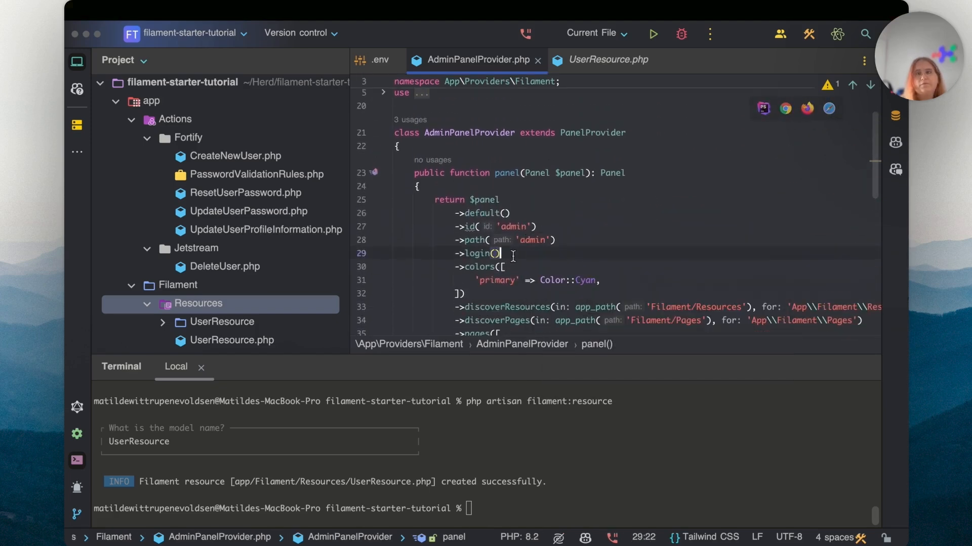
text(->sp)
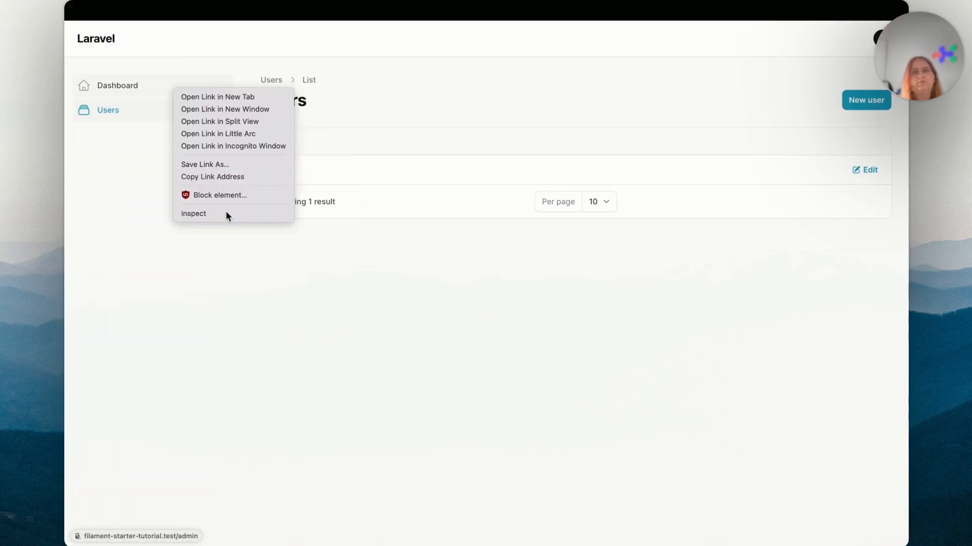
- Inspect the sidebar Dashboard link in browser developer tools
click(192, 213)
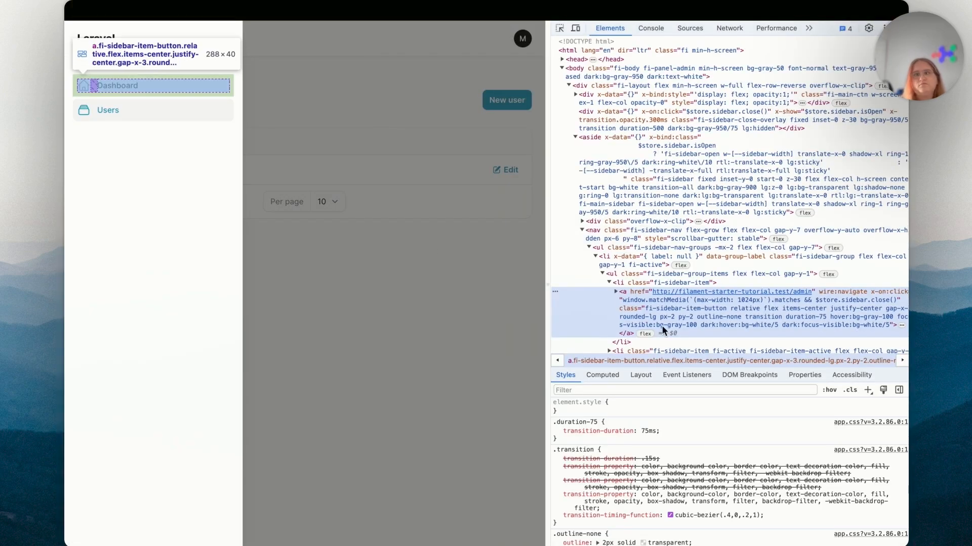
mouse_move(842, 295)
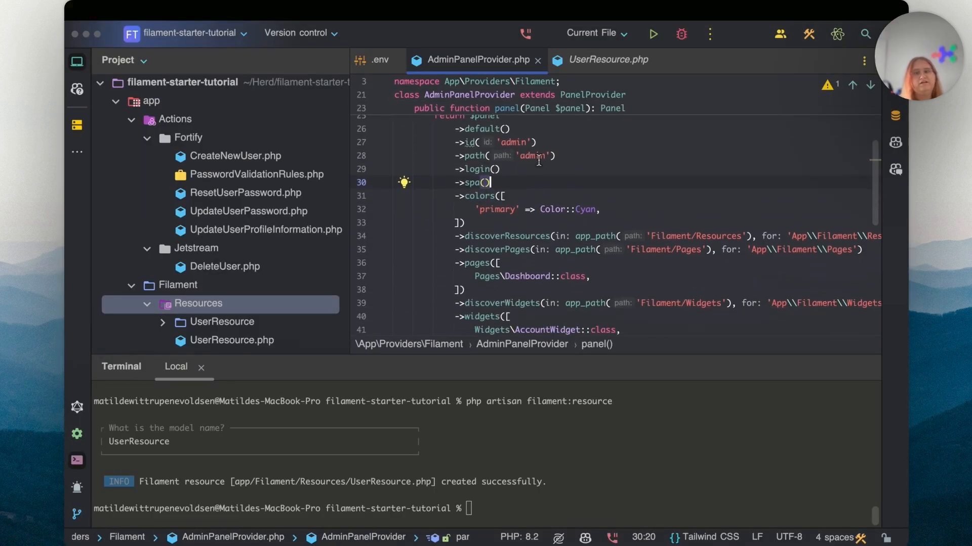
- Add Tables\Columns\TextColumn::make('name') to the columns in UserResource.php
click(608, 59)
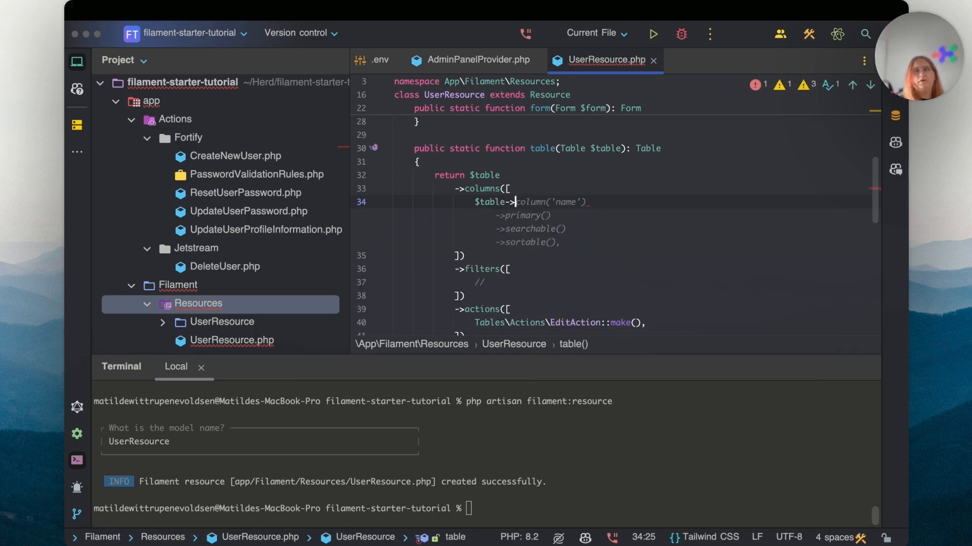
text(Text)
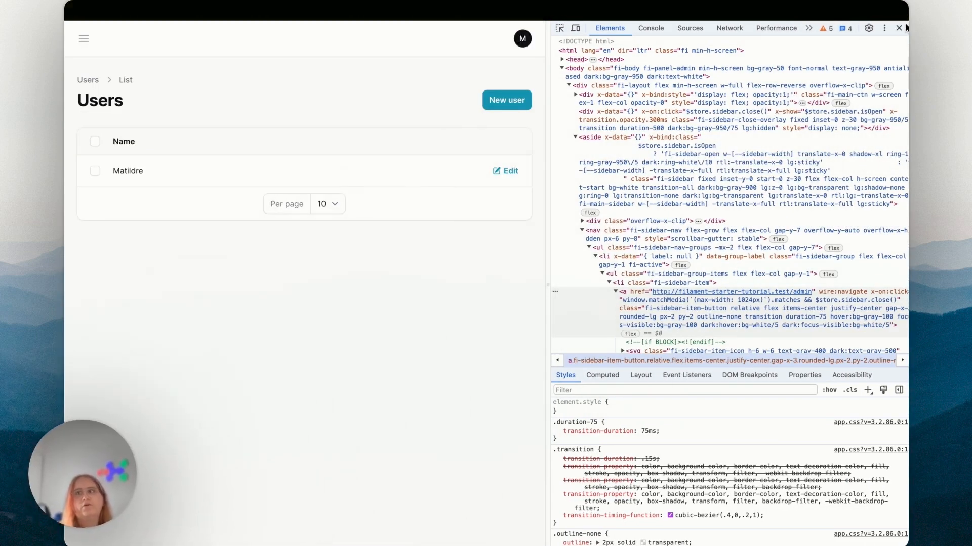
- Close DevTools, reload Users, then navigate to Dashboard and back to Users
click(898, 28)
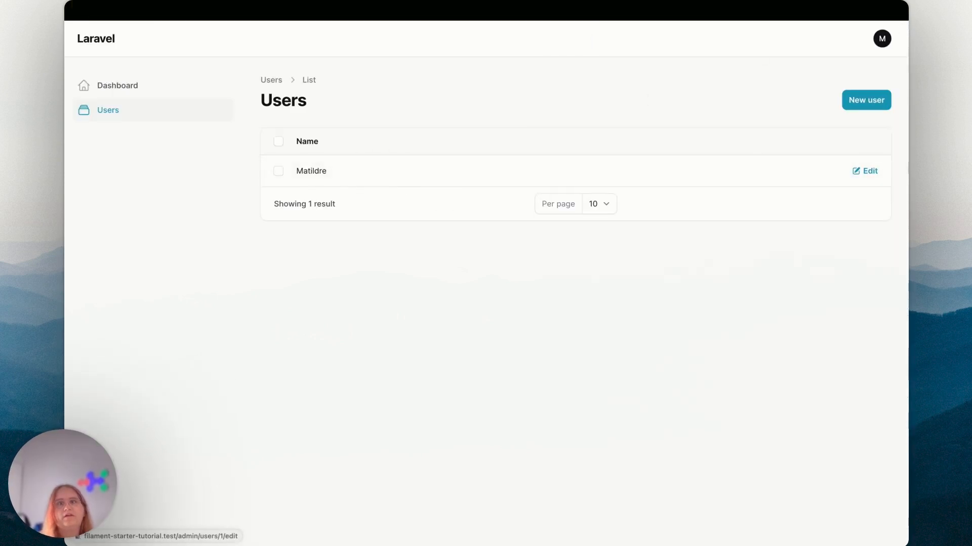
click(869, 172)
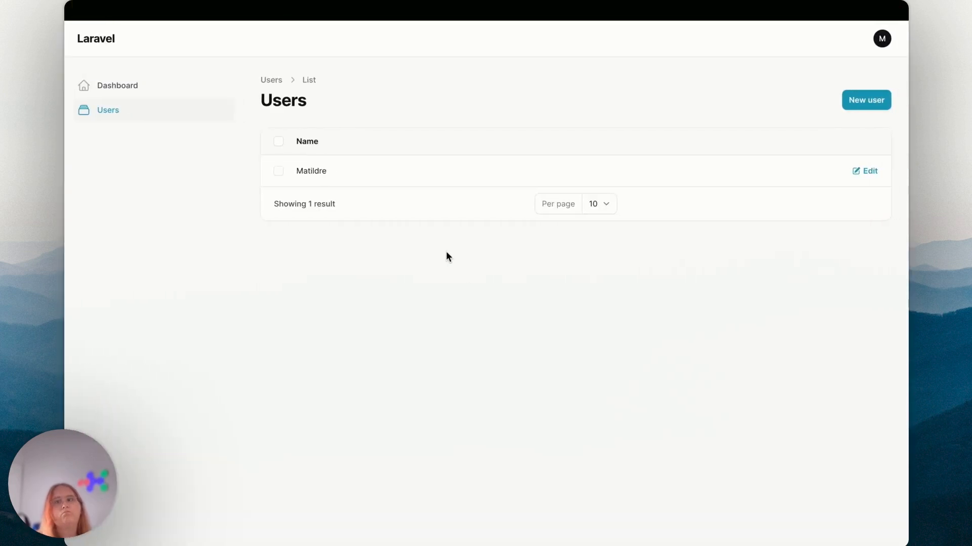
click(117, 86)
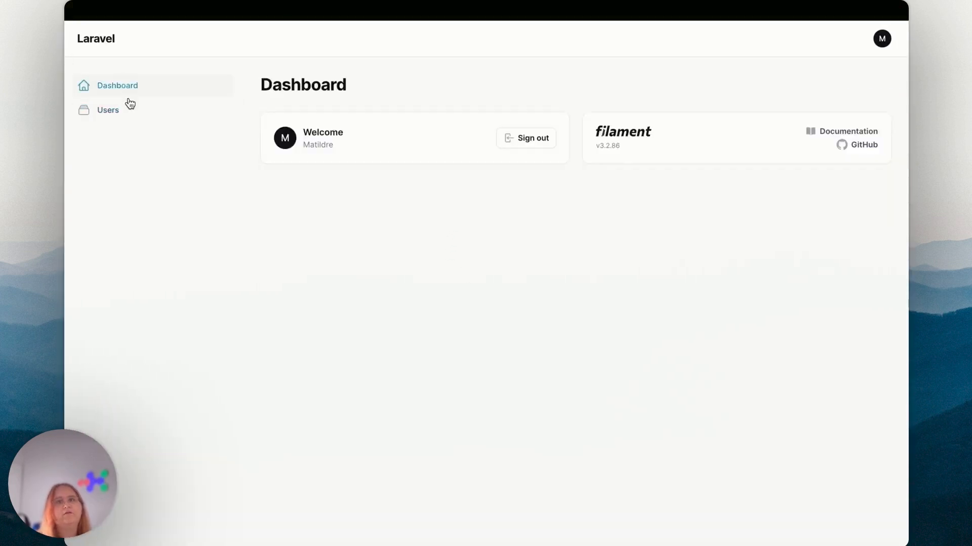
click(108, 110)
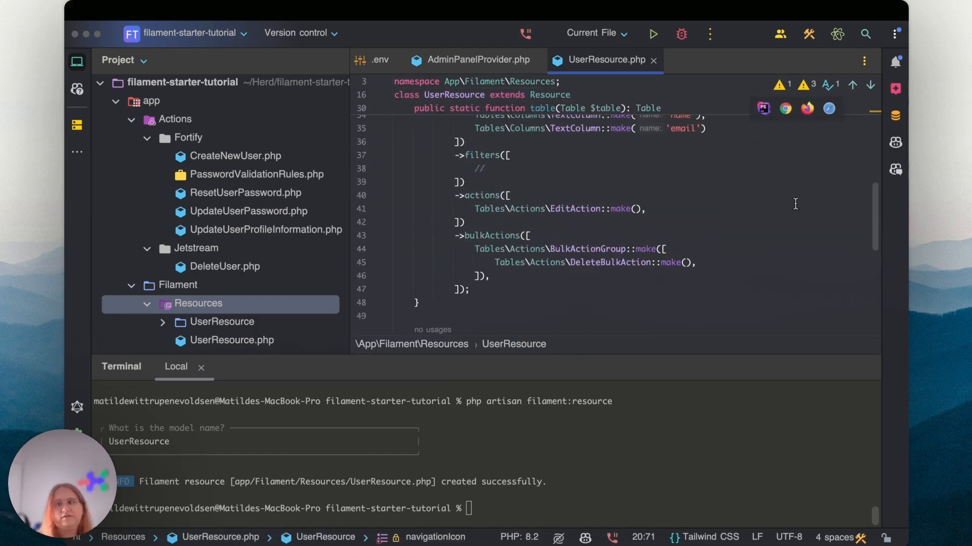
scroll(down, 3)
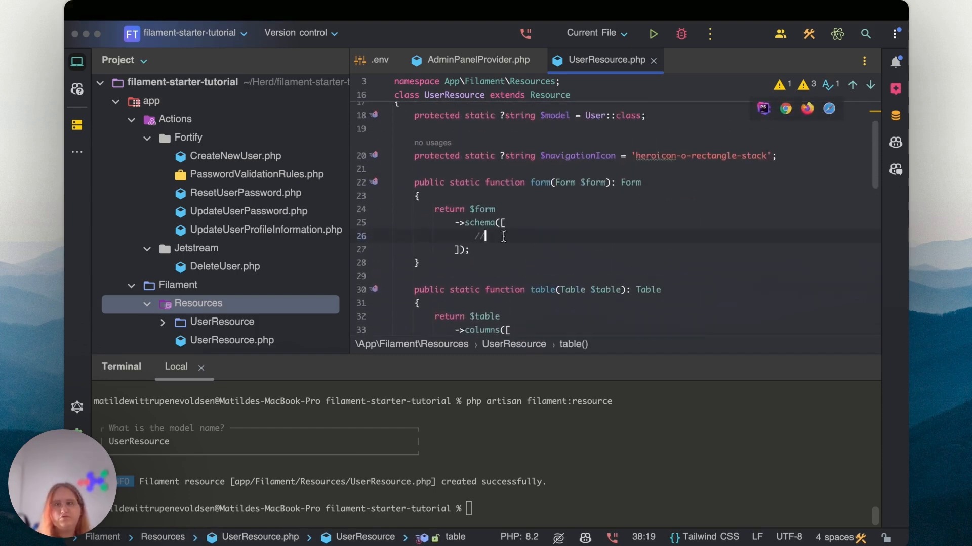
click(487, 236)
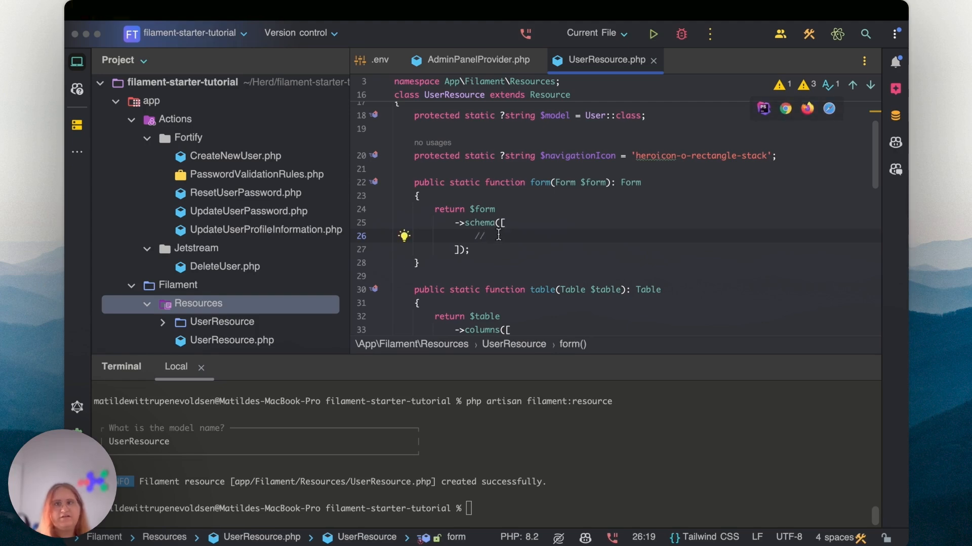